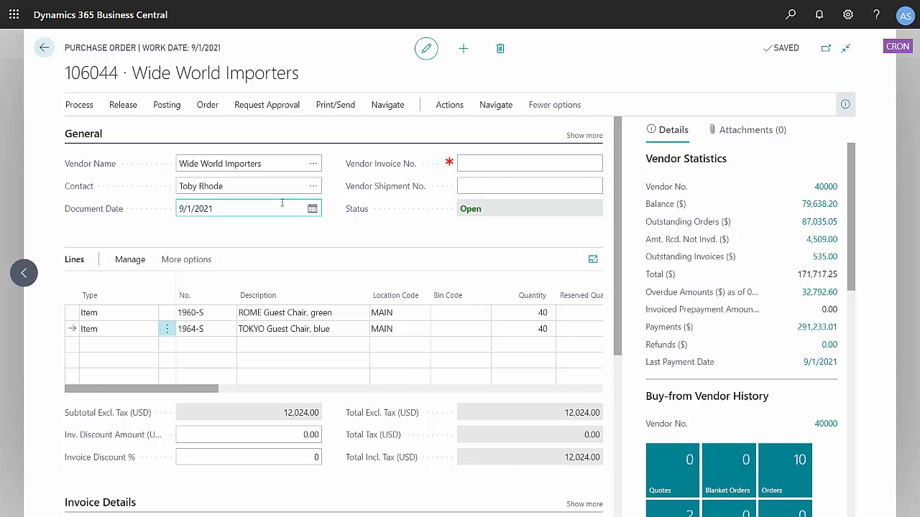
mouse_move(166, 103)
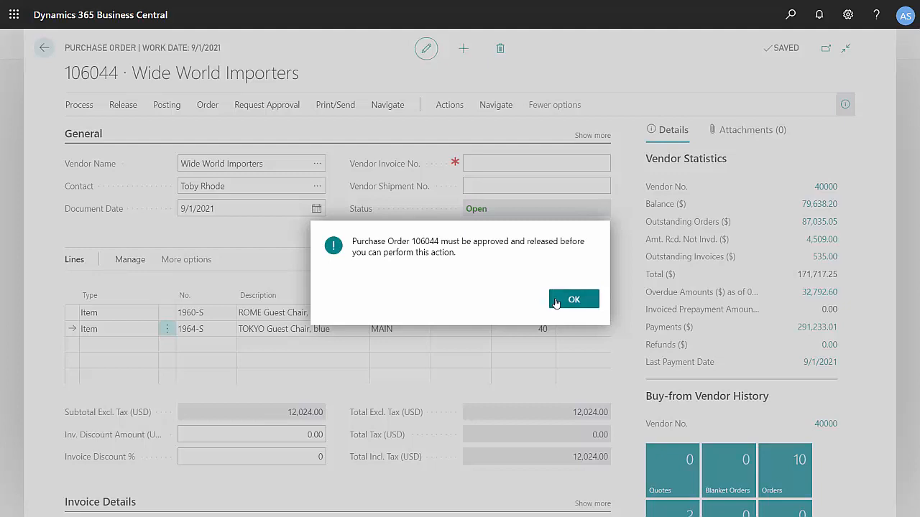
- Dismiss the approval-required message and send an approval request for purchase order 106044
click(574, 299)
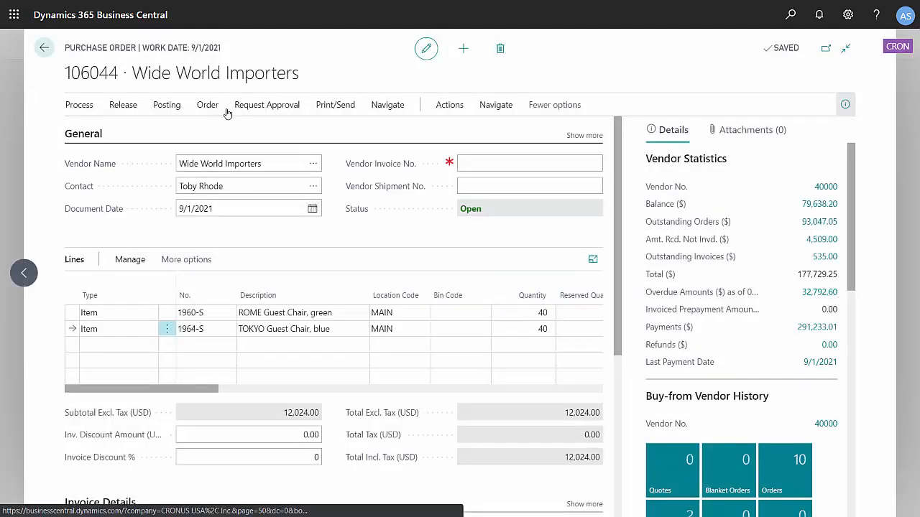
click(267, 103)
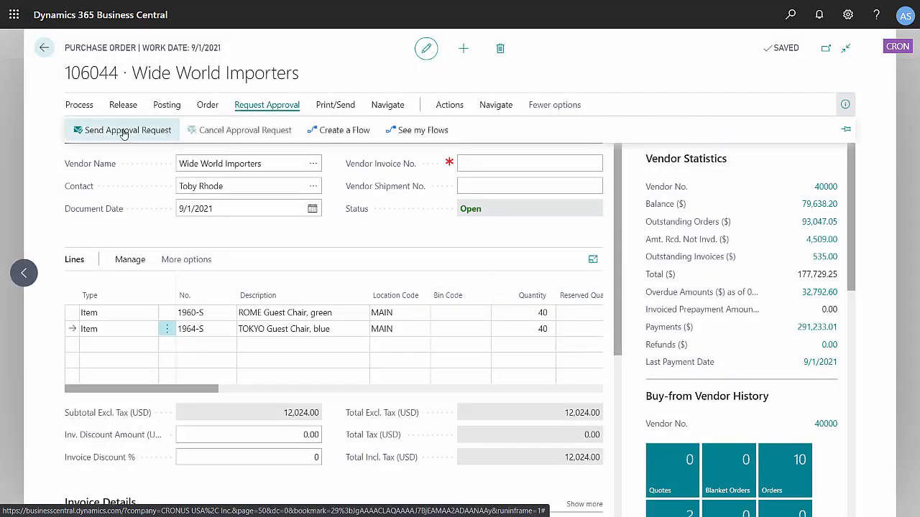
click(122, 129)
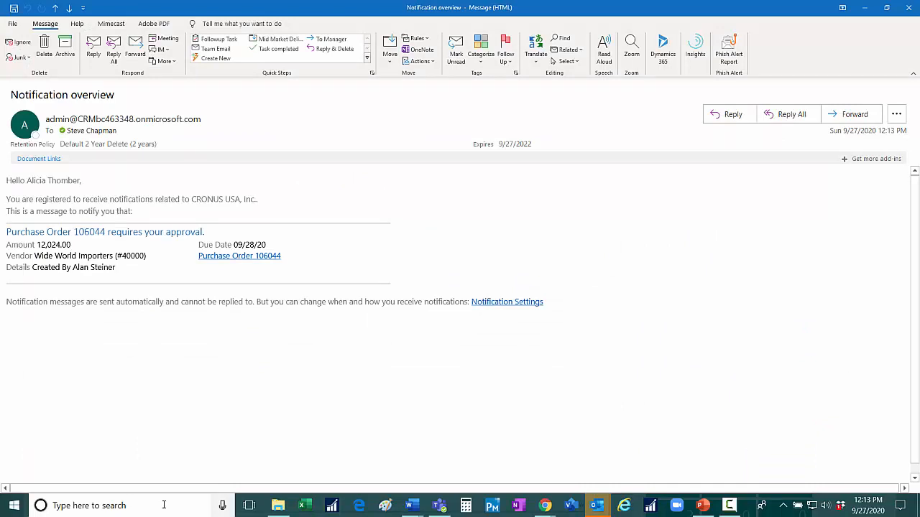
mouse_move(341, 421)
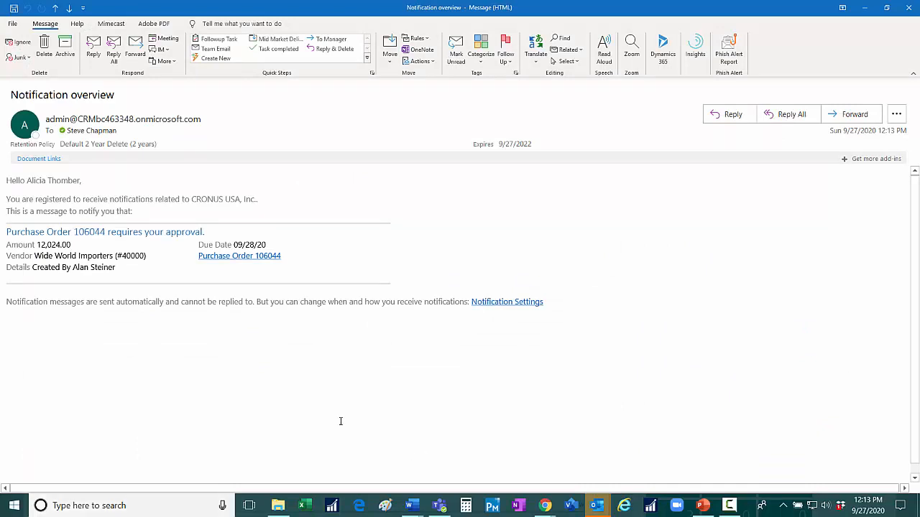
- Follow the Purchase Order 106044 link in the Outlook approval notification
click(238, 255)
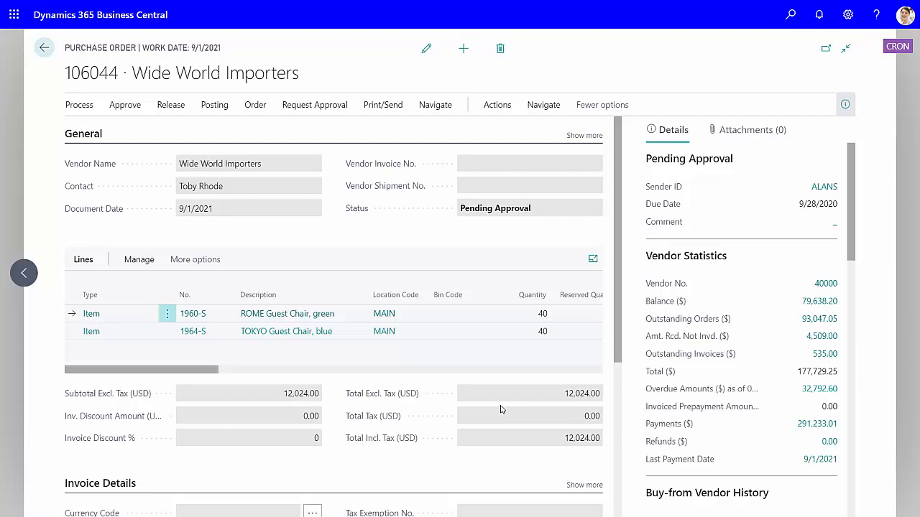
mouse_move(493, 403)
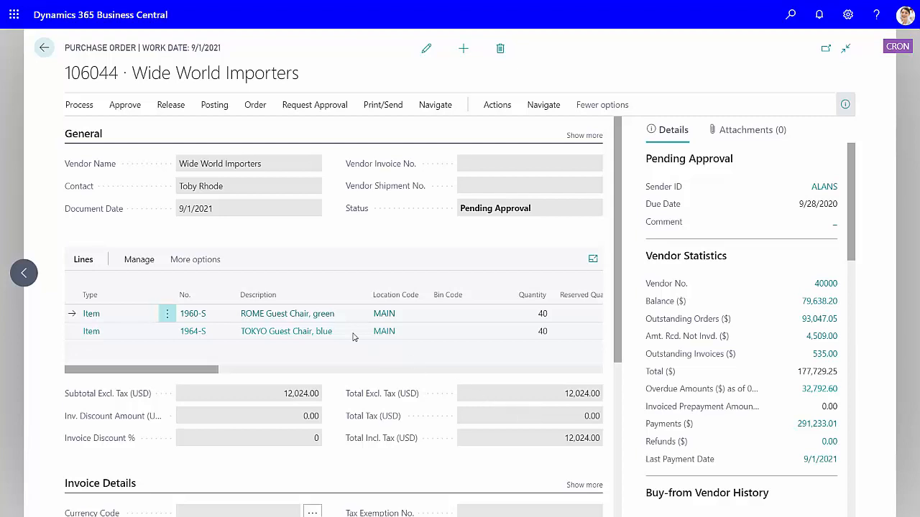
- Approve purchase order 106044, which shows status Pending Approval
click(123, 104)
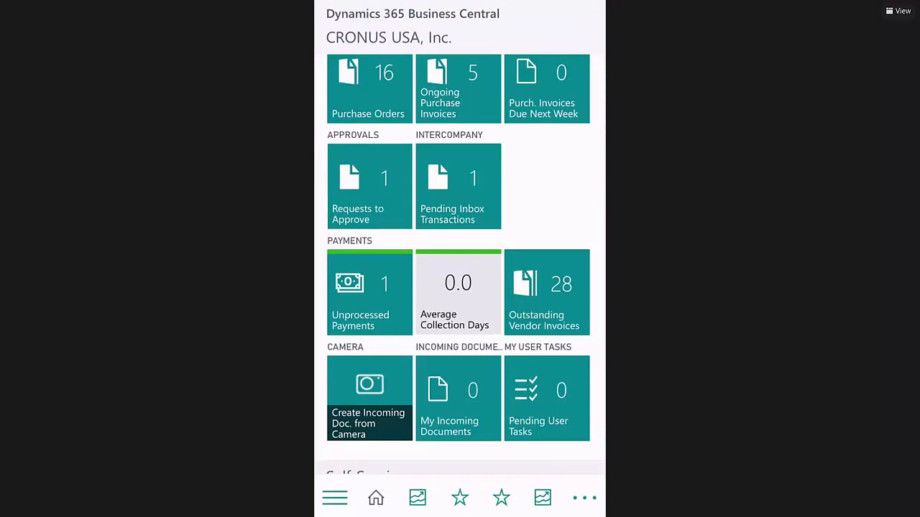
- From Requests to Approve, reach purchase order 106044 and review its General details and two chair lines
click(370, 186)
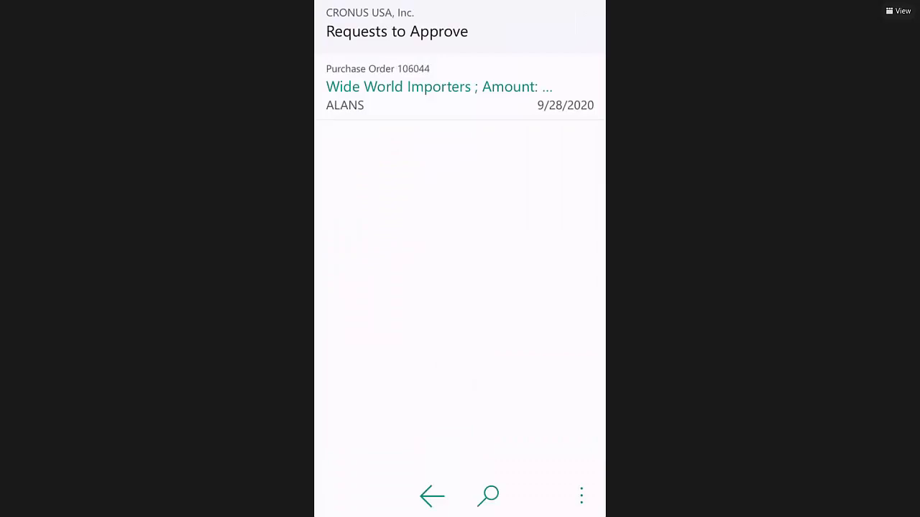
click(440, 86)
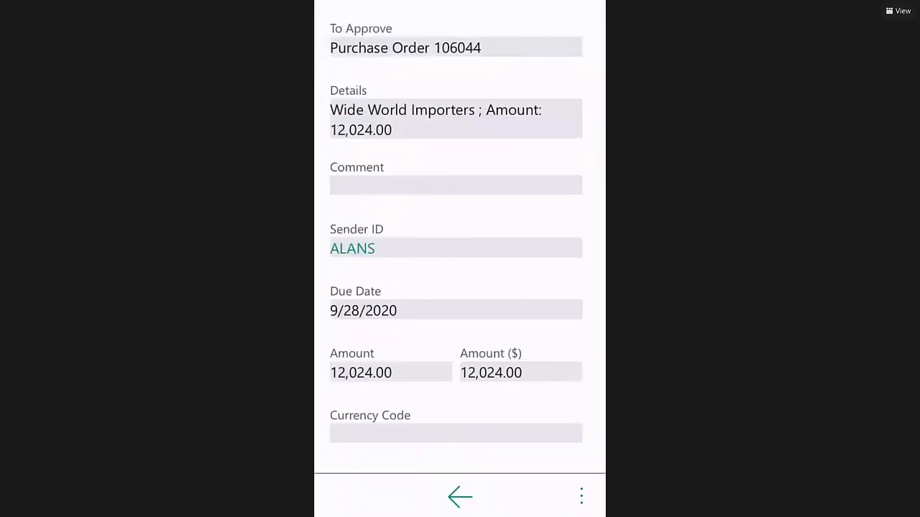
click(581, 496)
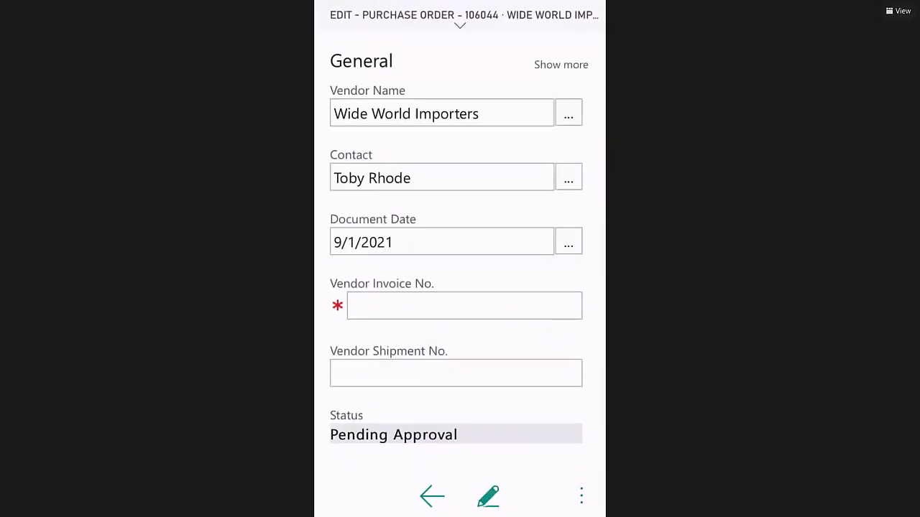
scroll(down, 3)
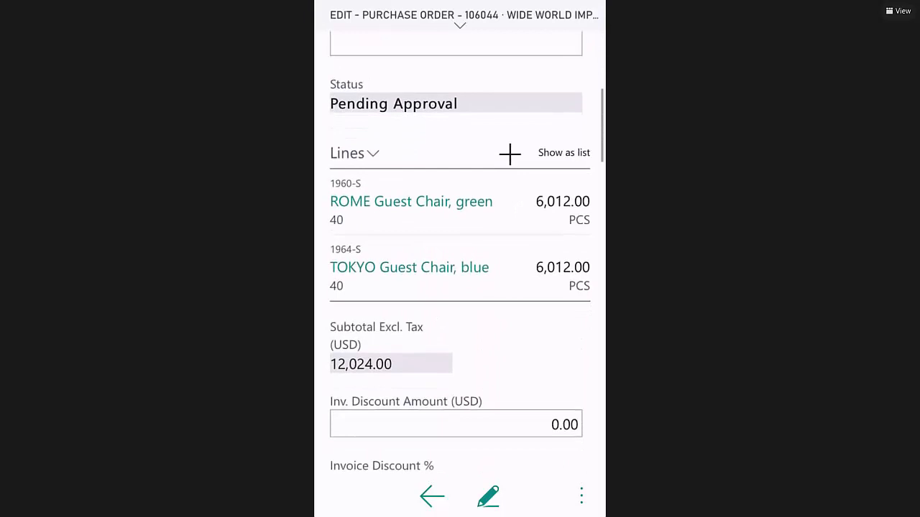
scroll(down, 3)
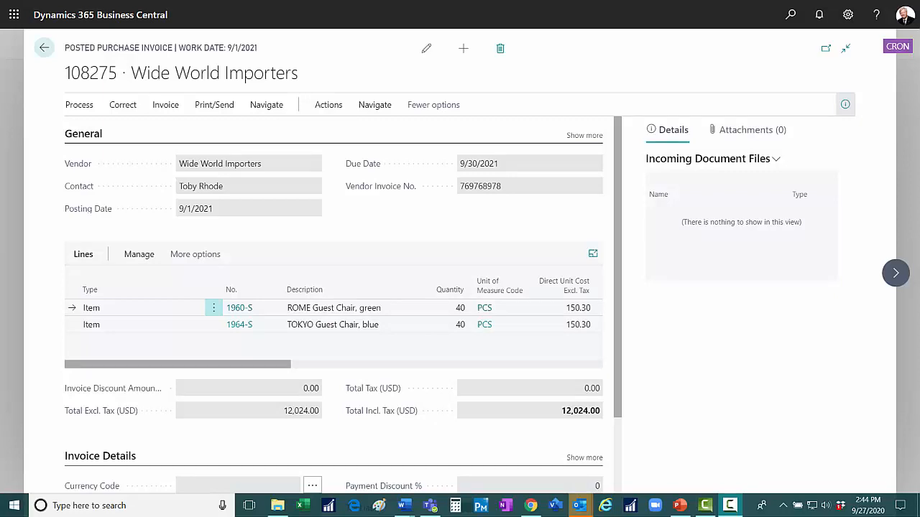
mouse_move(138, 367)
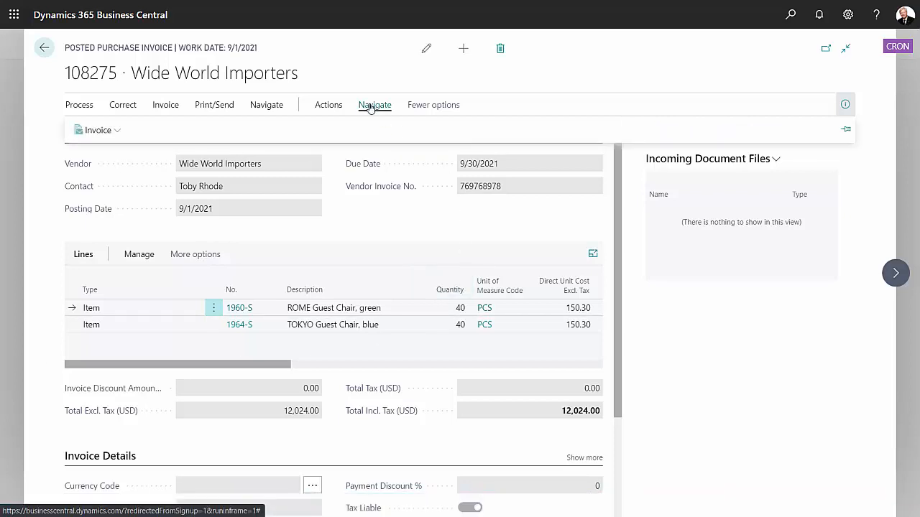
- Show the approval entries for posted invoice 108275 via Navigate > Invoice > Approvals
click(375, 103)
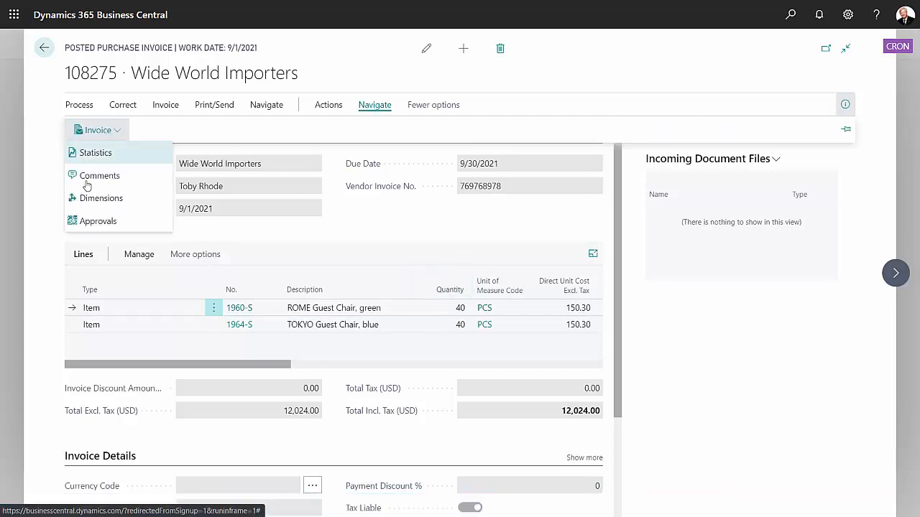
click(98, 221)
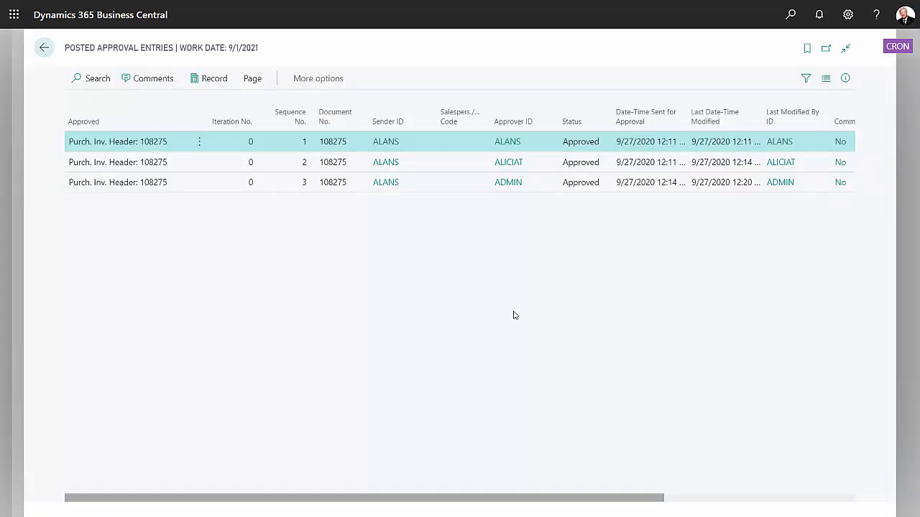
mouse_move(487, 264)
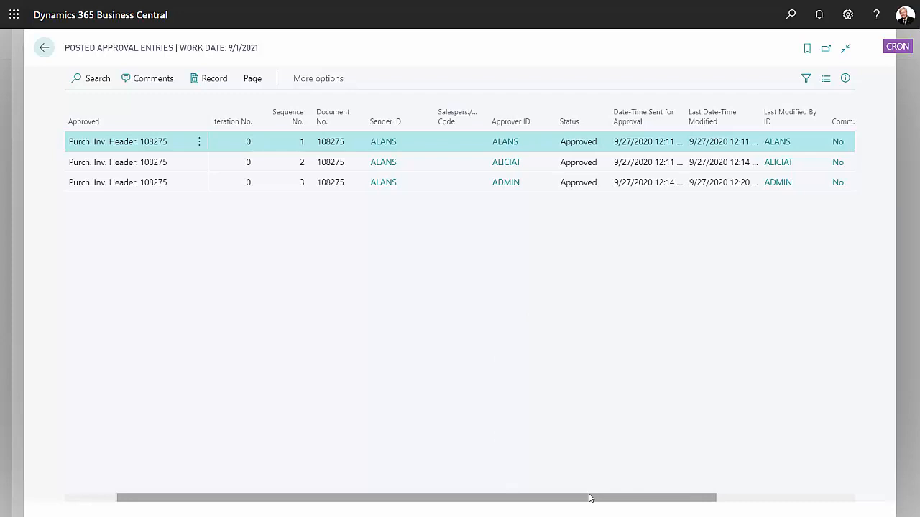
click(43, 47)
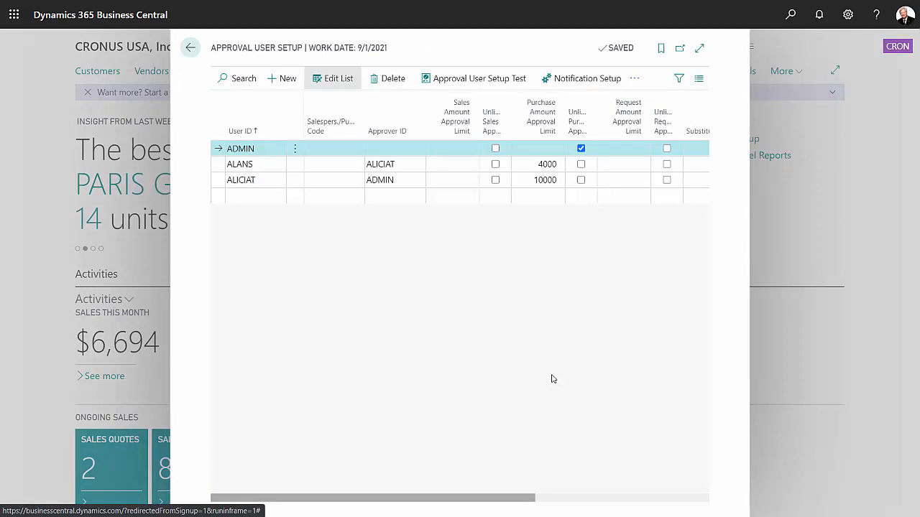
click(244, 164)
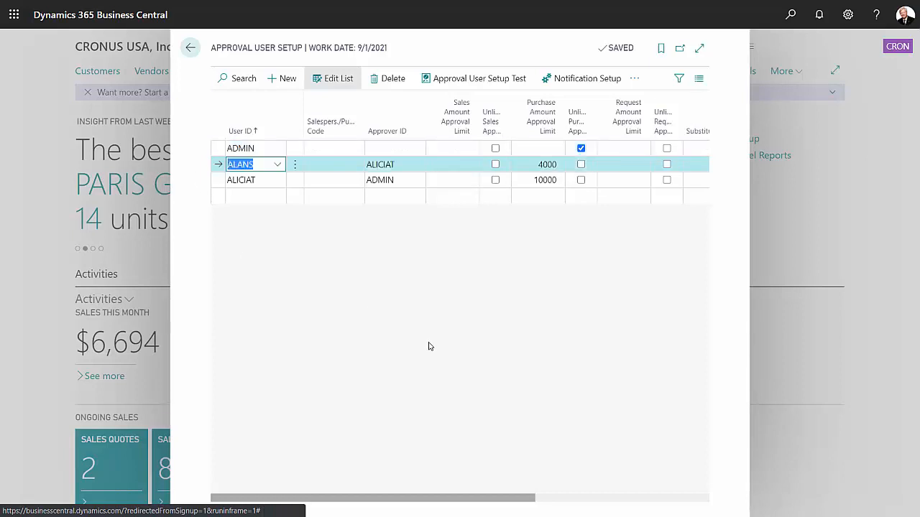
mouse_move(428, 348)
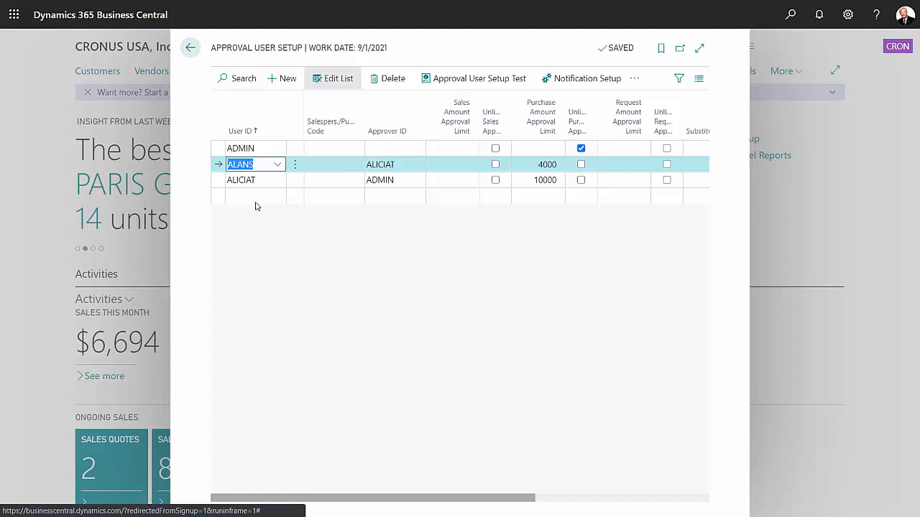
click(247, 179)
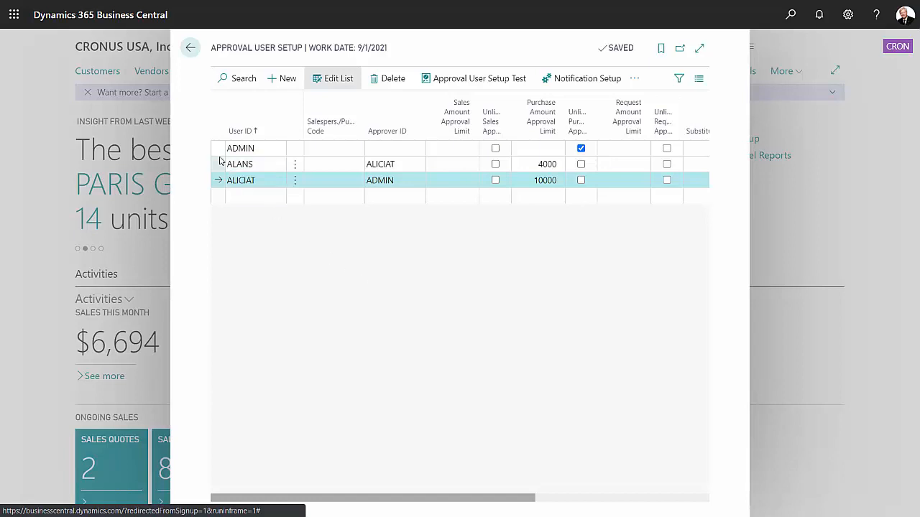
click(240, 148)
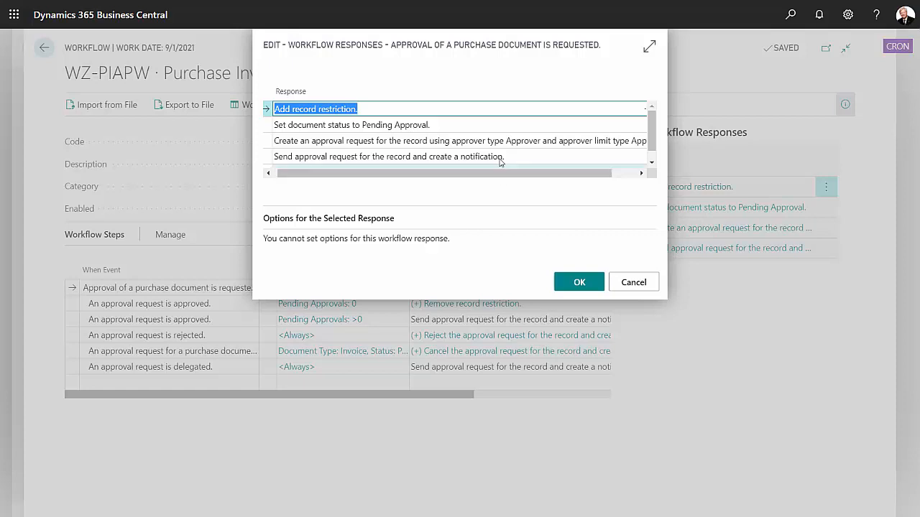
- Review the create-approval-request response: keep approver type Approver and list limit types, Approver Chain current
click(451, 141)
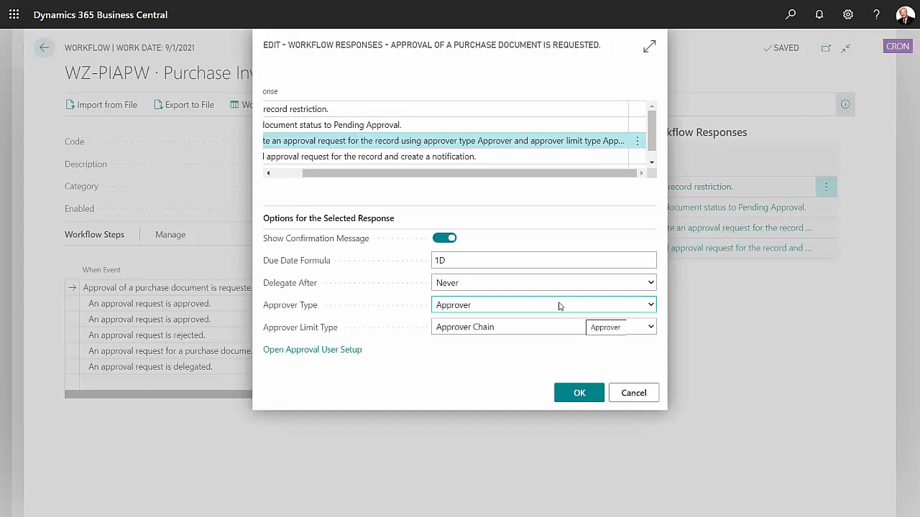
click(650, 304)
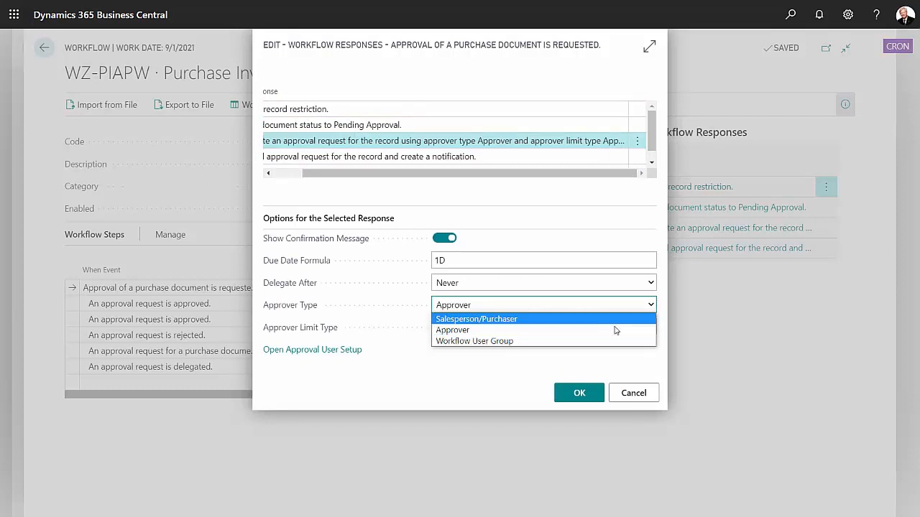
click(451, 329)
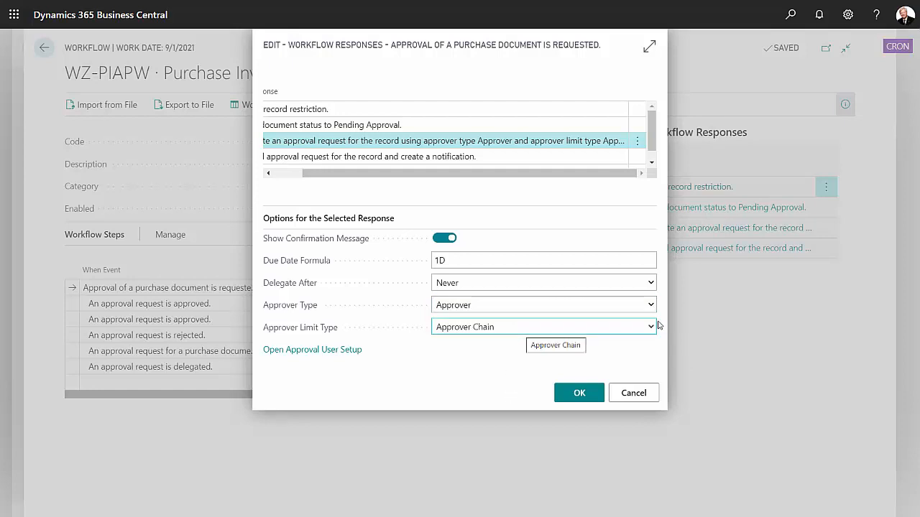
click(650, 328)
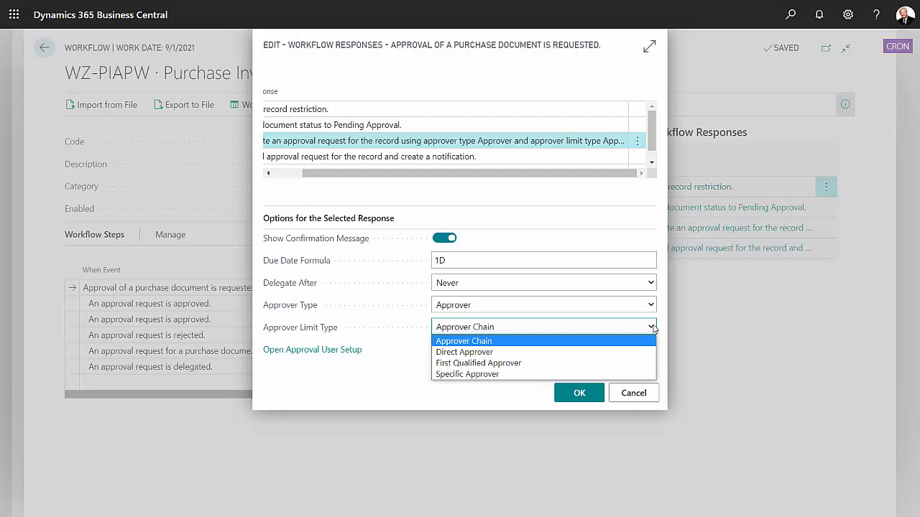
mouse_move(552, 362)
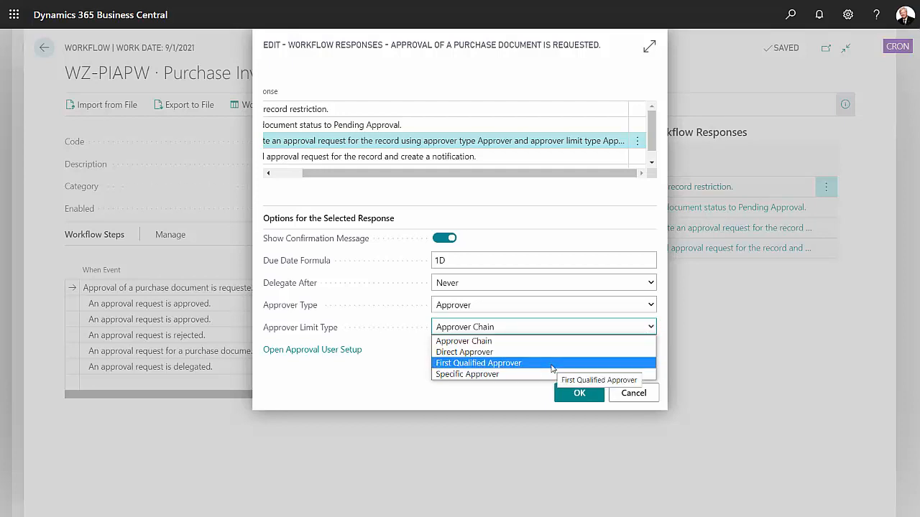